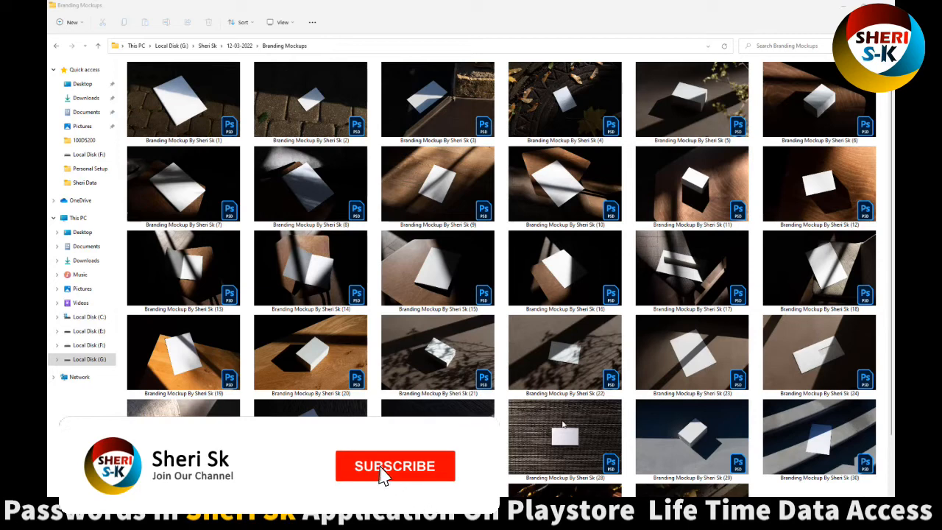
Select the Branding Mockups folder and view its Properties showing size and contents
{"action": "left_click", "coordinate": [395, 465]}
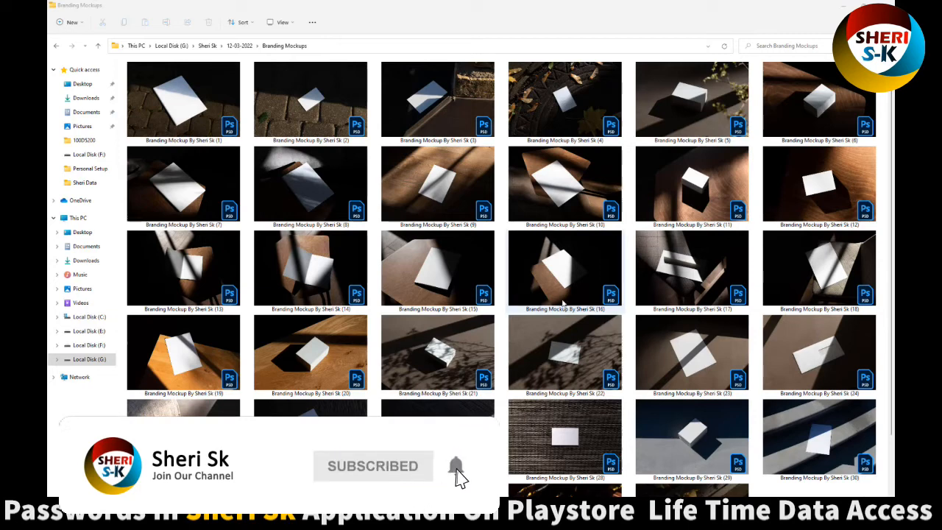
{"action": "scroll", "scroll_direction": "down", "scroll_amount": 3}
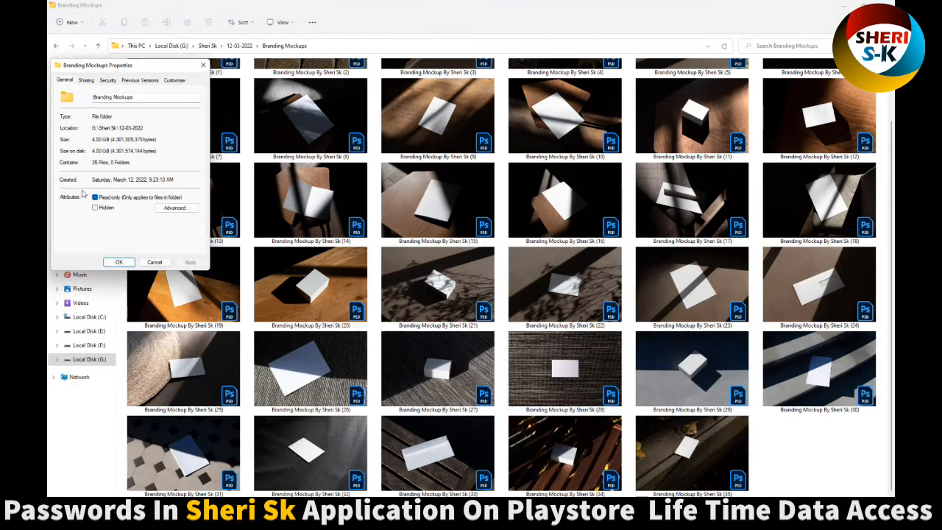
{"action": "left_click", "coordinate": [94, 198]}
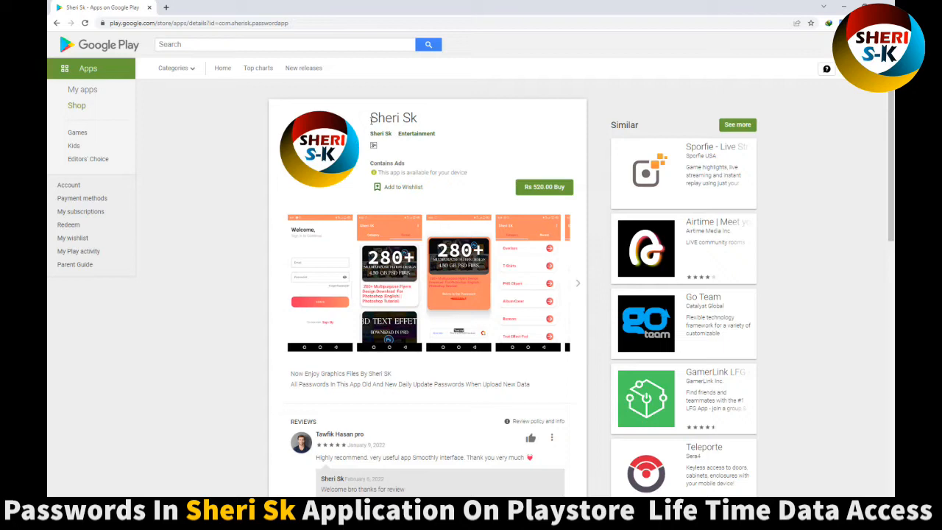
{"action": "mouse_move", "coordinate": [413, 159]}
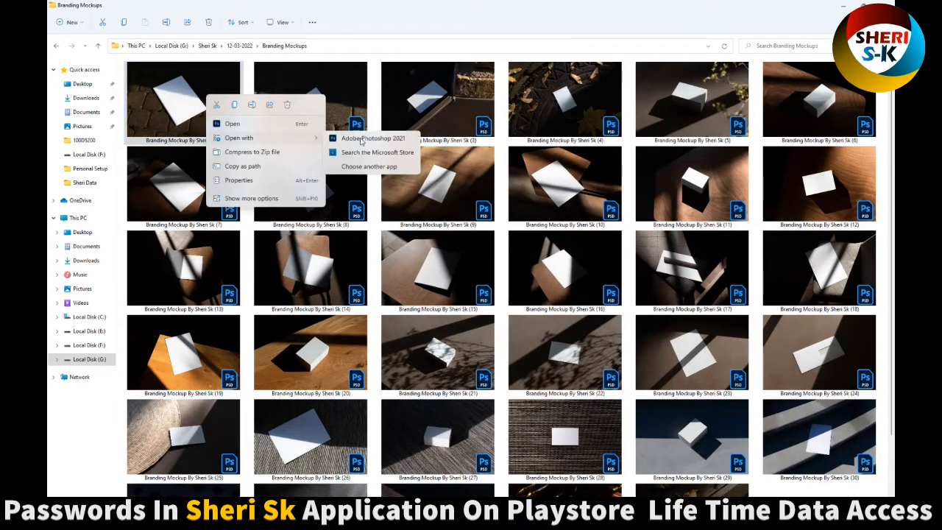
Flip through all the branding mockup previews in Windows Photo Viewer, then close it
{"action": "left_click", "coordinate": [368, 165]}
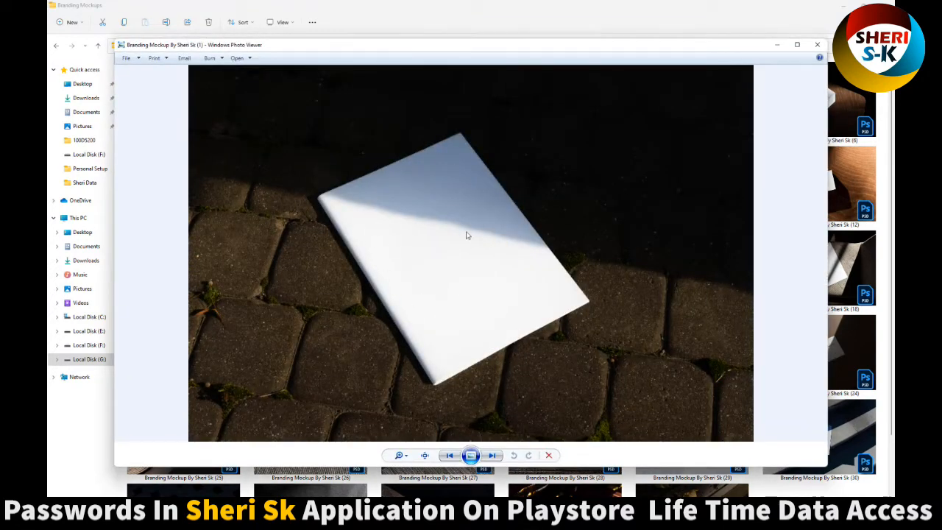
{"action": "left_click", "coordinate": [492, 455]}
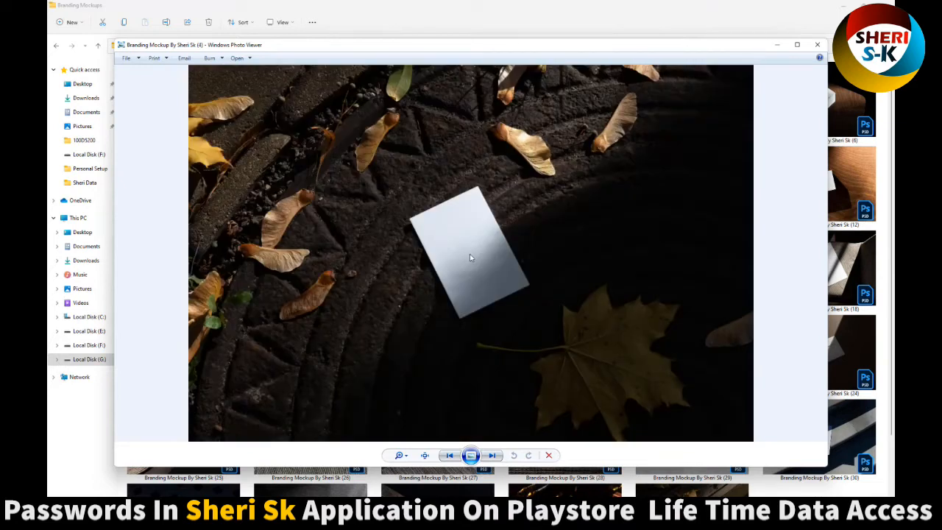
{"action": "left_click", "coordinate": [490, 454]}
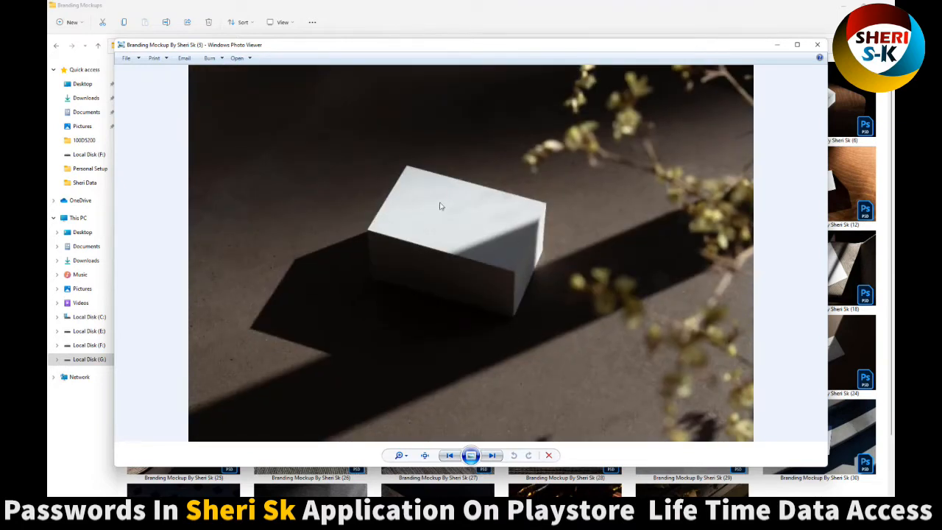
{"action": "left_click", "coordinate": [492, 455]}
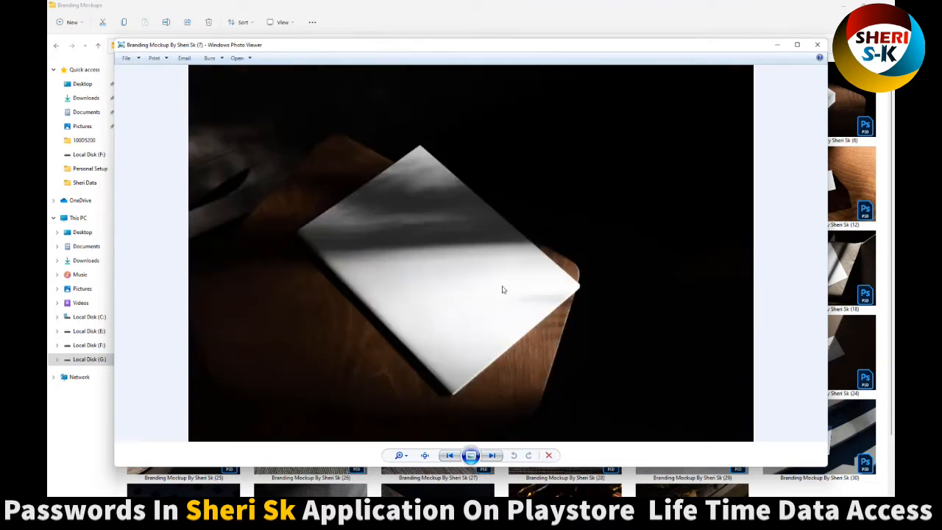
{"action": "left_click", "coordinate": [492, 455]}
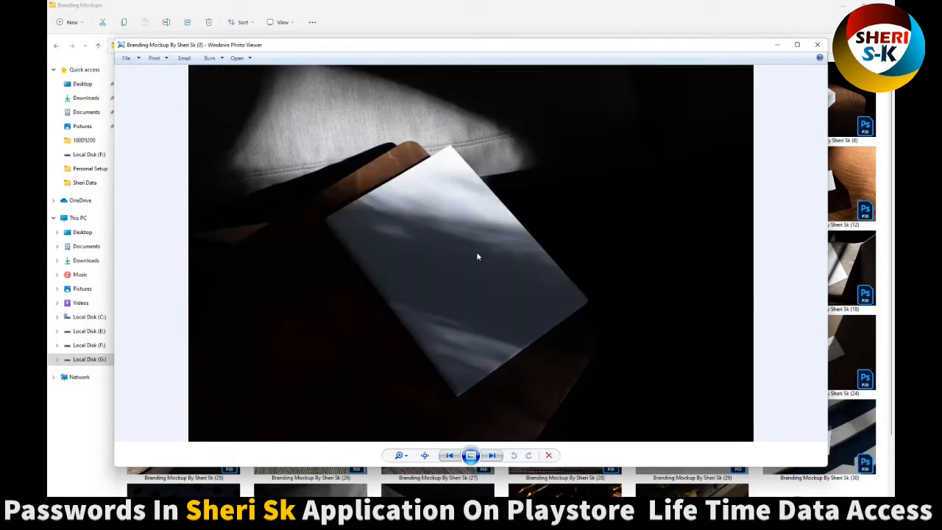
{"action": "left_click", "coordinate": [491, 454]}
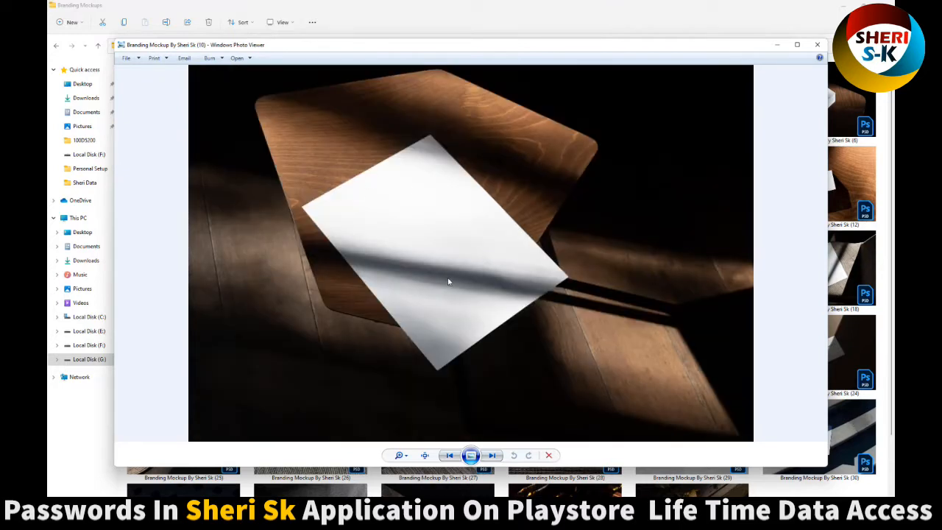
{"action": "left_click", "coordinate": [491, 454]}
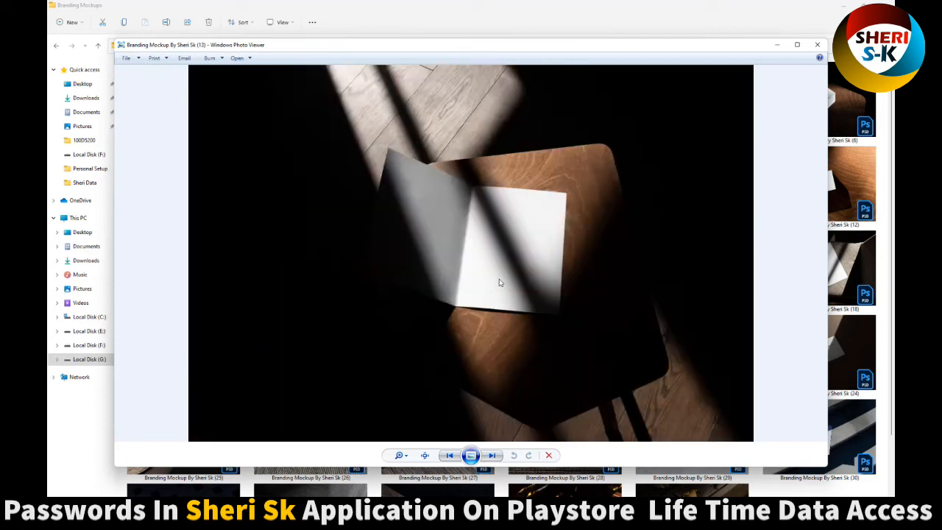
{"action": "left_click", "coordinate": [491, 454]}
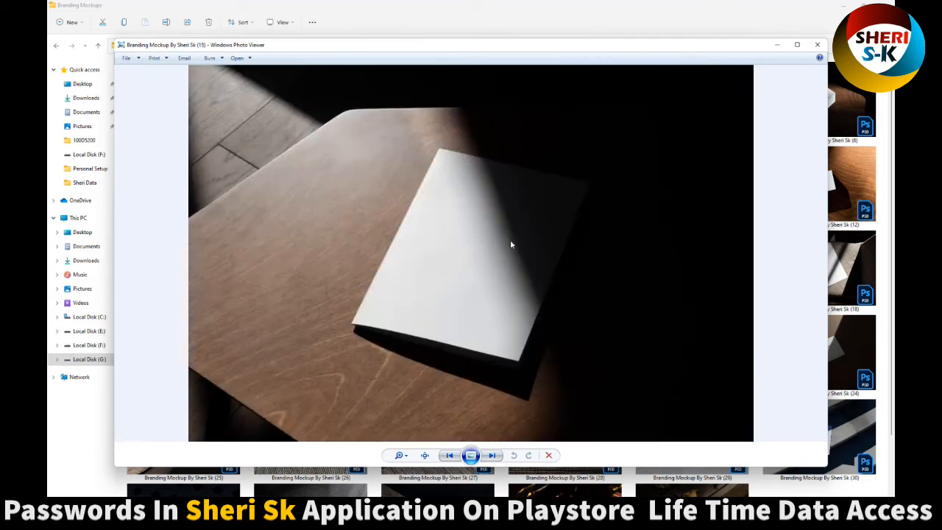
{"action": "left_click", "coordinate": [492, 454]}
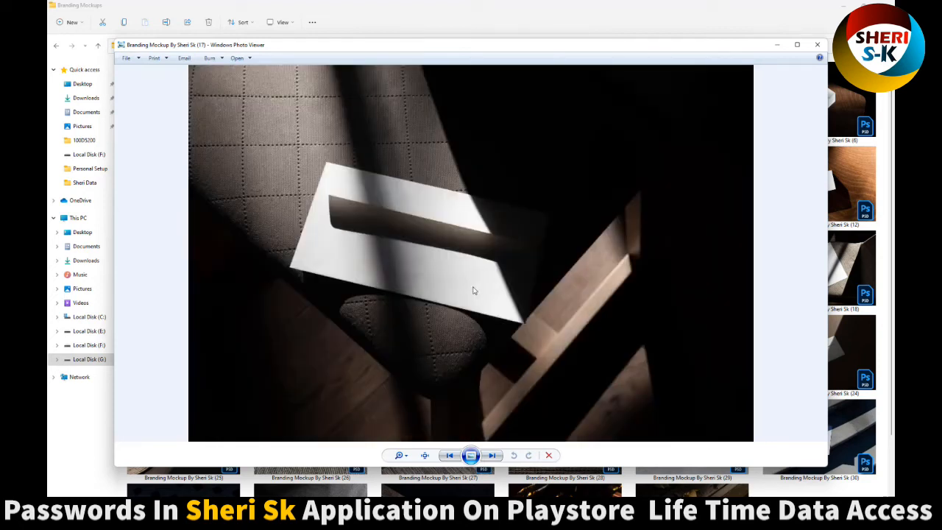
{"action": "left_click", "coordinate": [491, 455]}
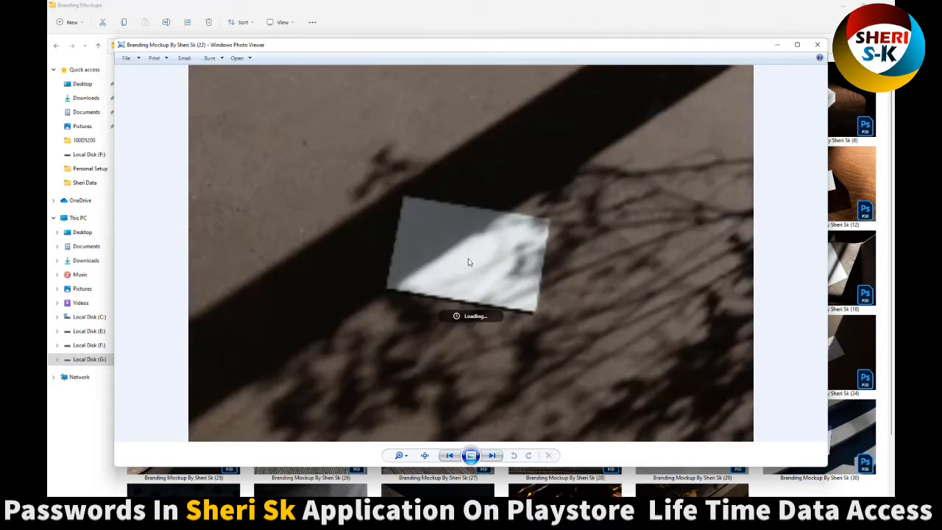
{"action": "left_click", "coordinate": [491, 455]}
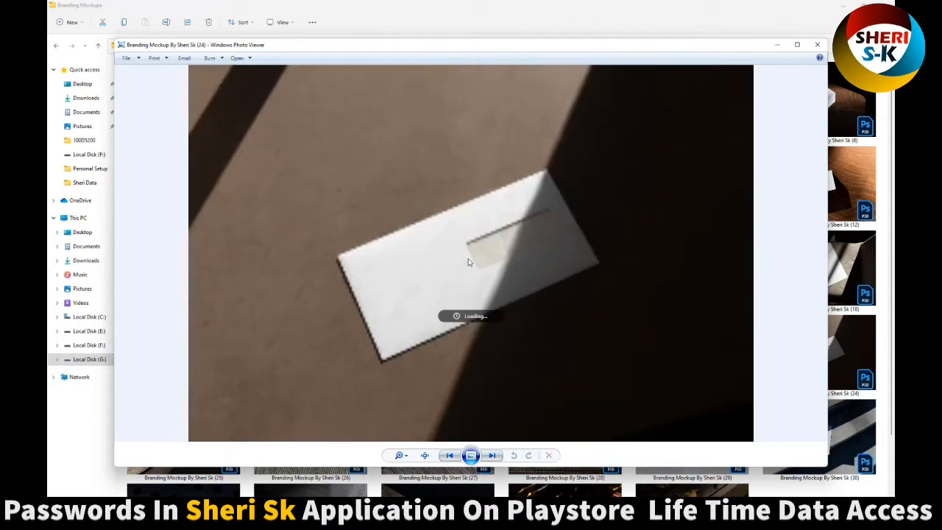
{"action": "left_click", "coordinate": [492, 455]}
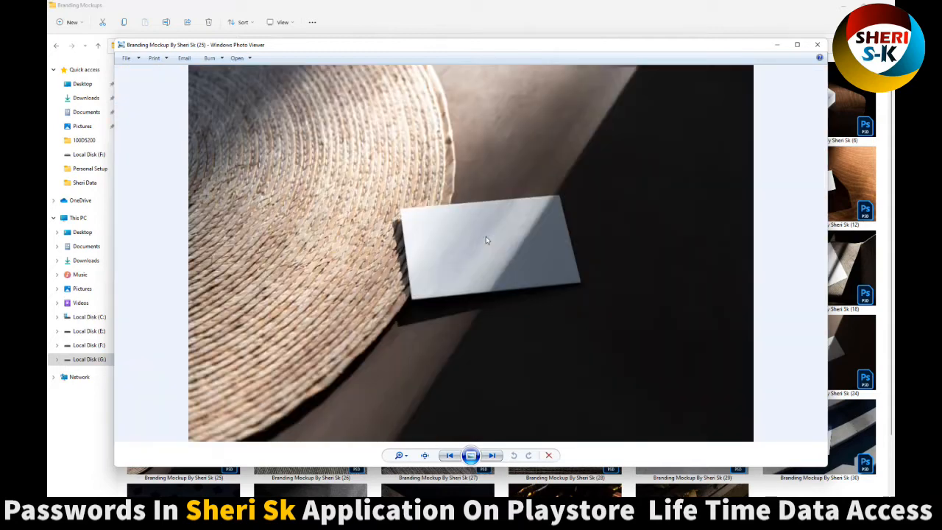
{"action": "left_click", "coordinate": [491, 455]}
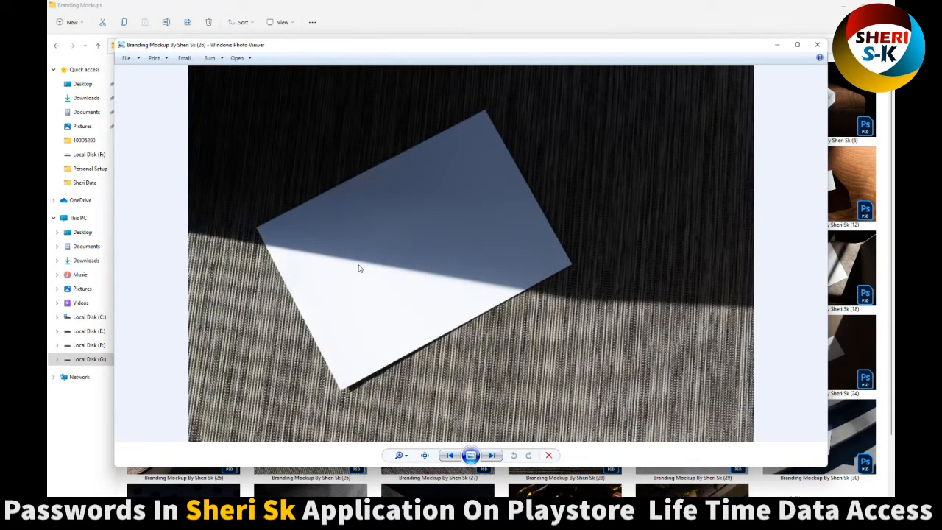
{"action": "left_click", "coordinate": [492, 454]}
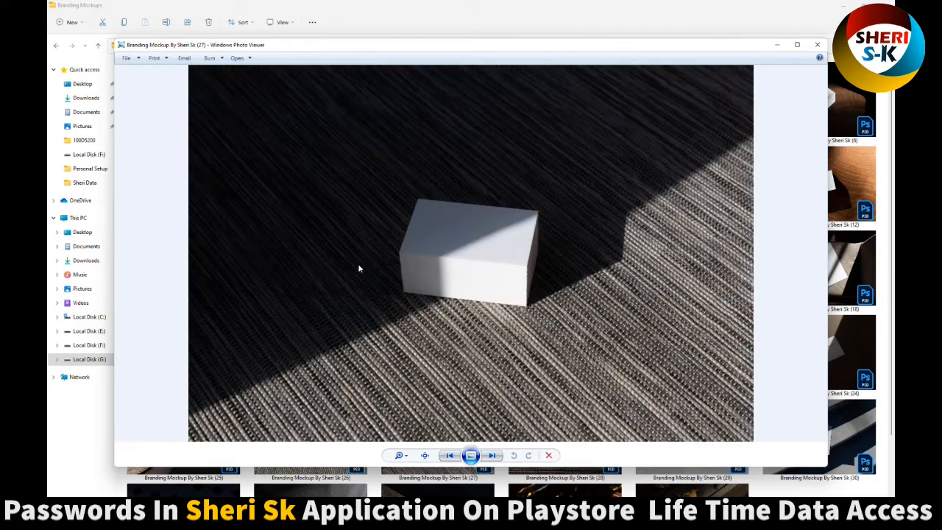
{"action": "left_click", "coordinate": [491, 454]}
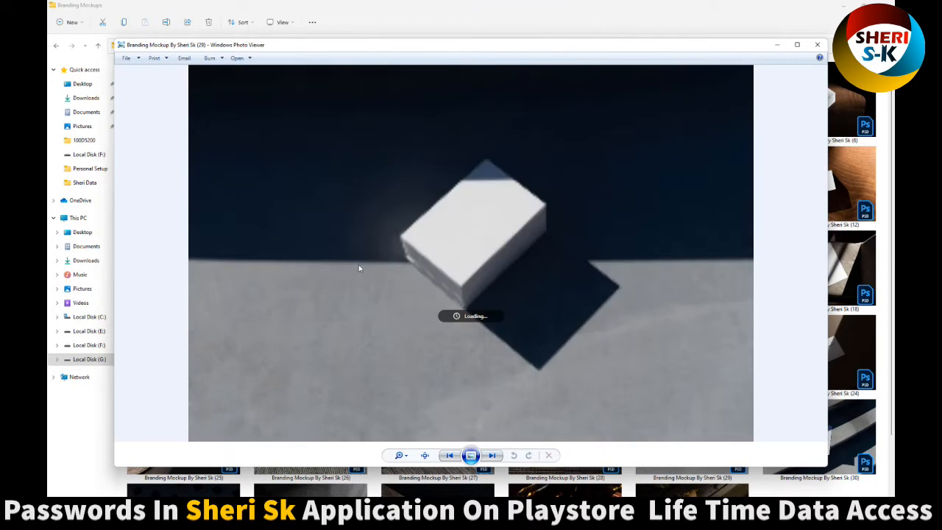
{"action": "left_click", "coordinate": [490, 454]}
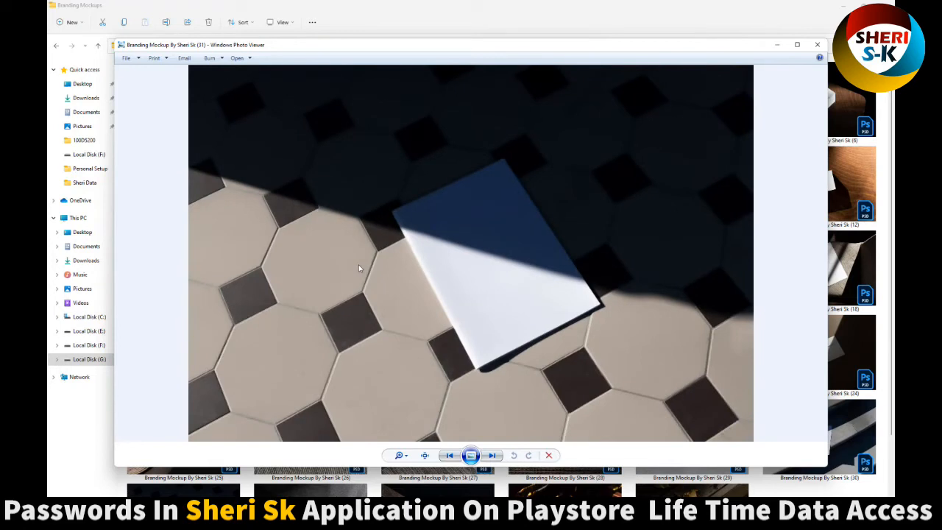
{"action": "left_click", "coordinate": [491, 455]}
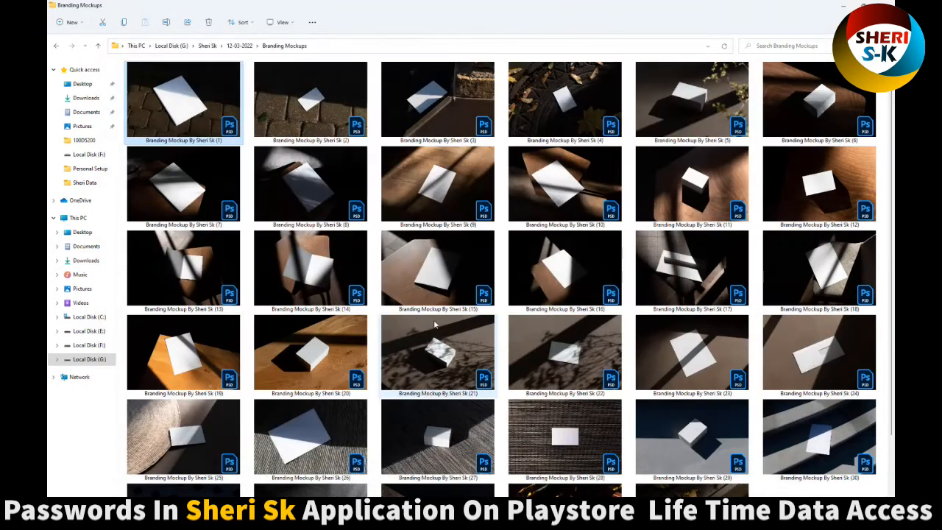
Recolour the card stack's Change Side Color fill to a dark red via the Color Picker
{"action": "scroll", "scroll_direction": "down", "scroll_amount": 3}
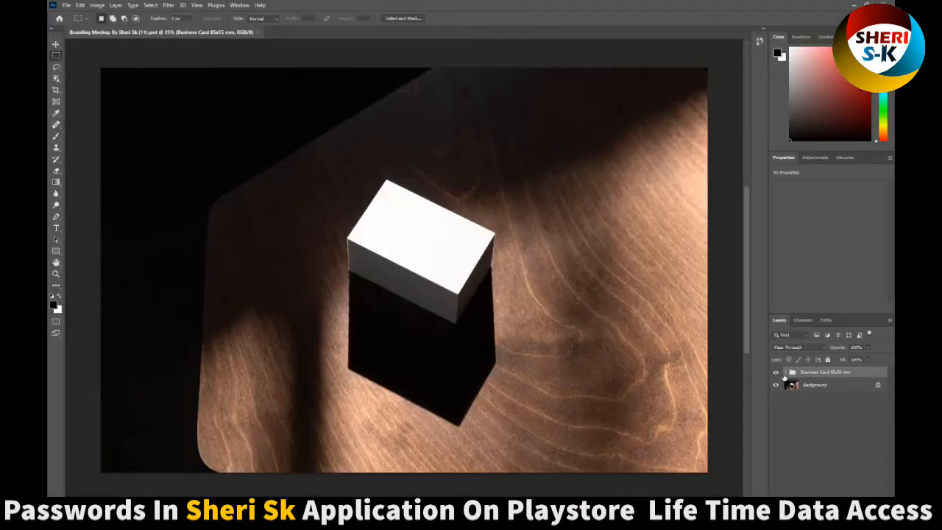
{"action": "left_click", "coordinate": [783, 371]}
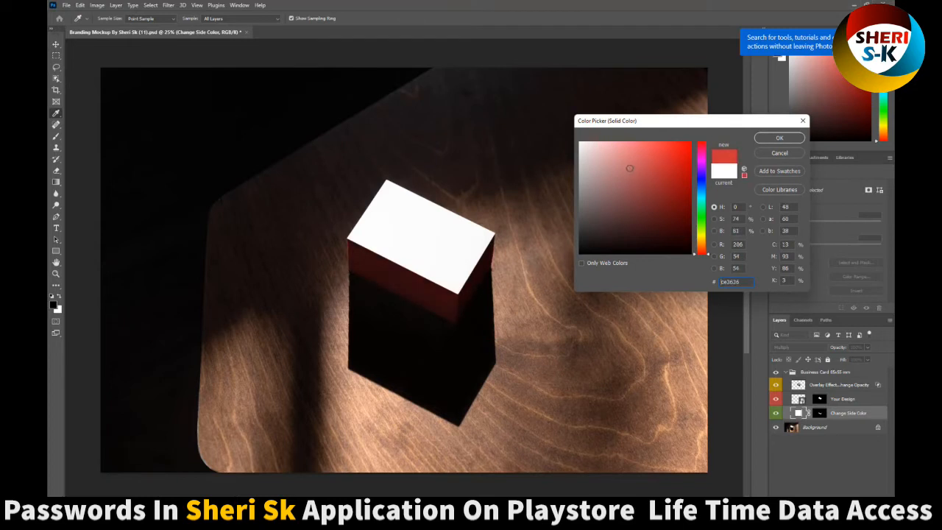
{"action": "left_click", "coordinate": [661, 161]}
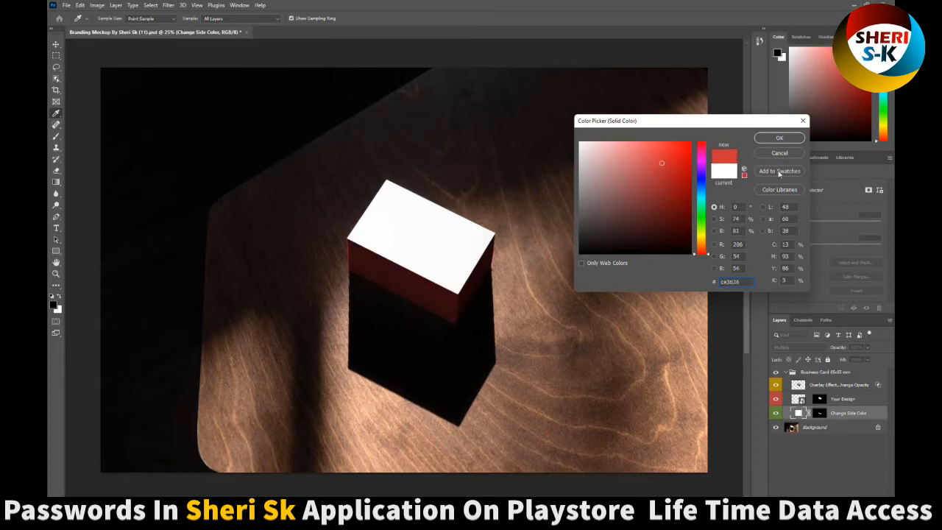
{"action": "left_click", "coordinate": [780, 139]}
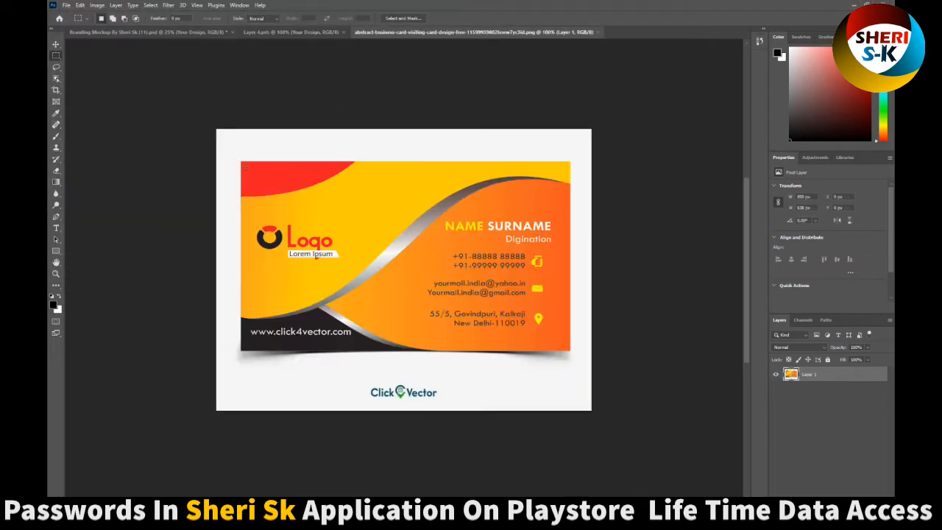
{"action": "mouse_move", "coordinate": [56, 90]}
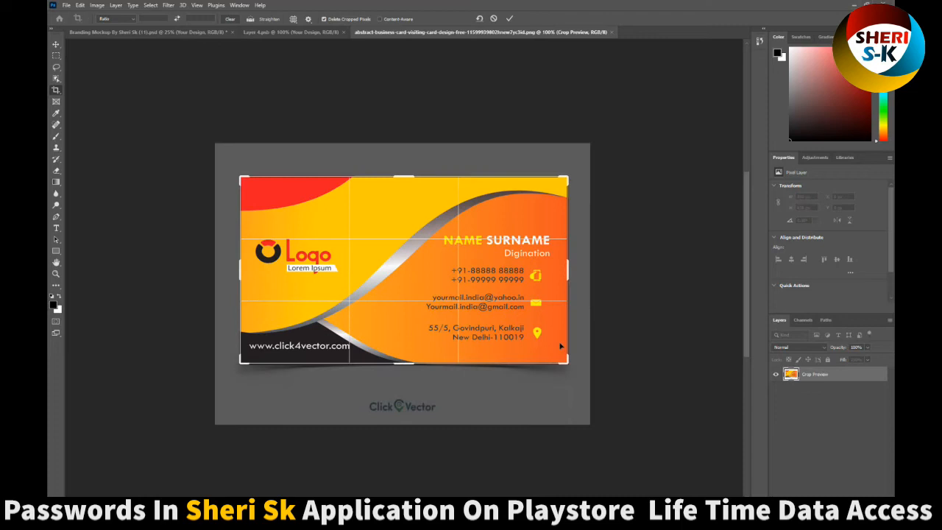
Crop the orange card design and enlarge it to fill the Your Design smart object canvas
{"action": "left_click", "coordinate": [510, 18]}
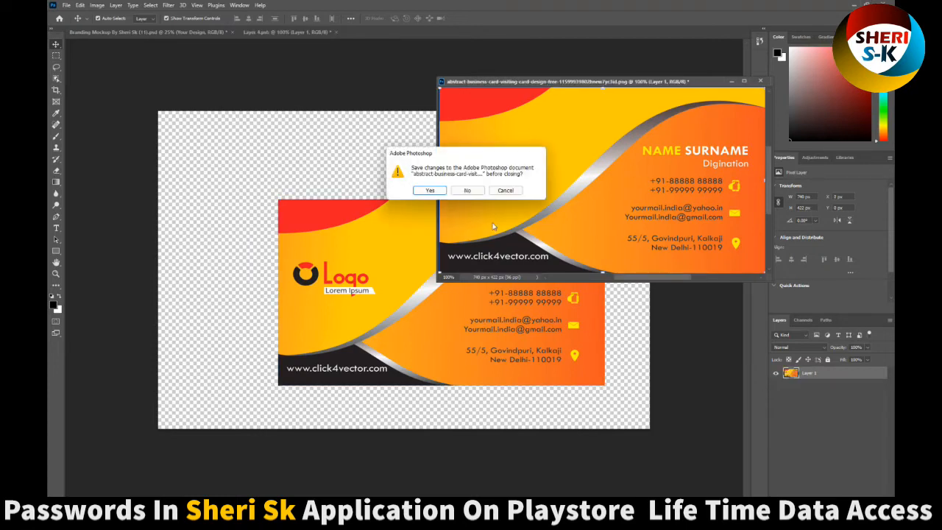
{"action": "left_click", "coordinate": [467, 190]}
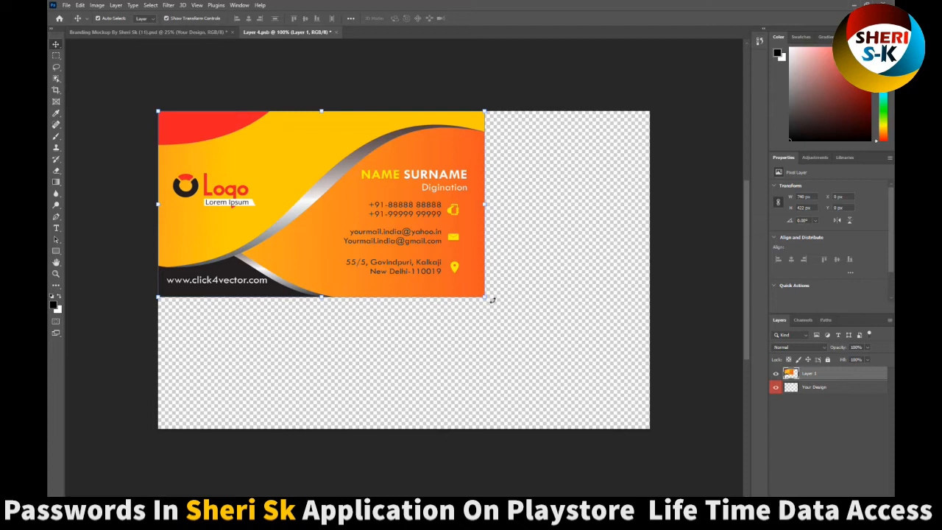
{"action": "left_click_drag", "start_coordinate": [483, 296], "coordinate": [702, 429]}
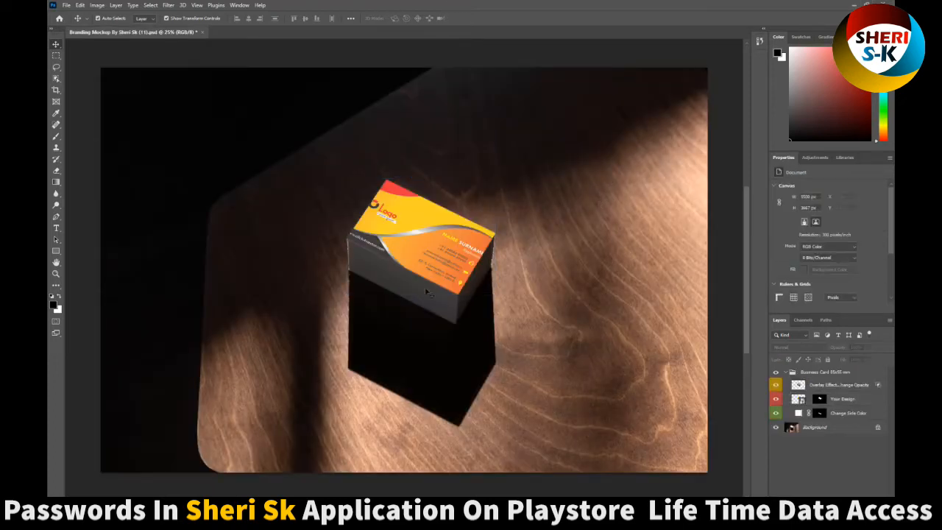
Set the Change Side Color layer to a near-black dark hex colour and confirm it
{"action": "left_click", "coordinate": [846, 412]}
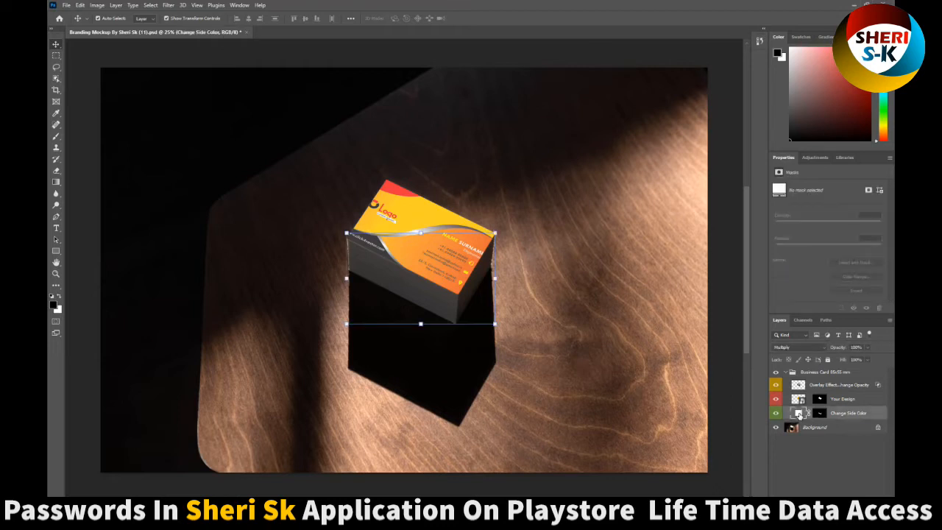
{"action": "double_click", "coordinate": [800, 412]}
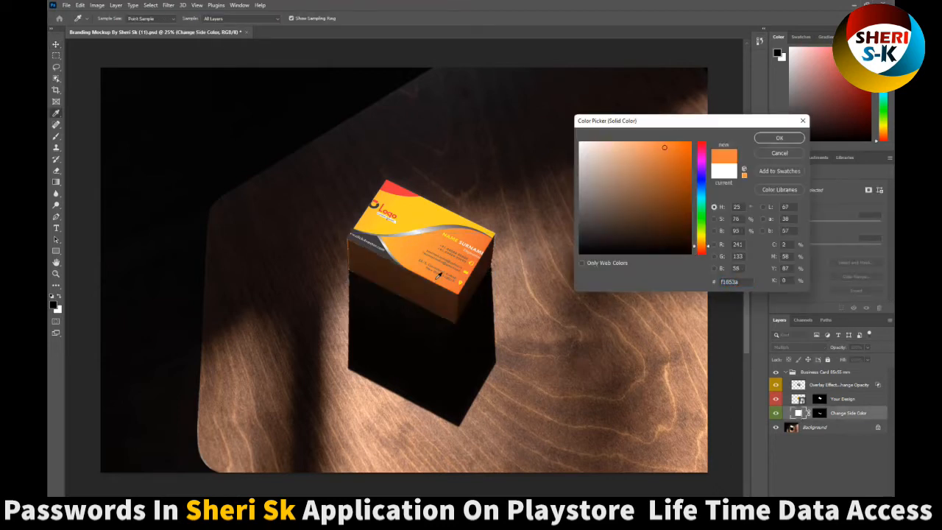
{"action": "triple_click", "coordinate": [731, 283]}
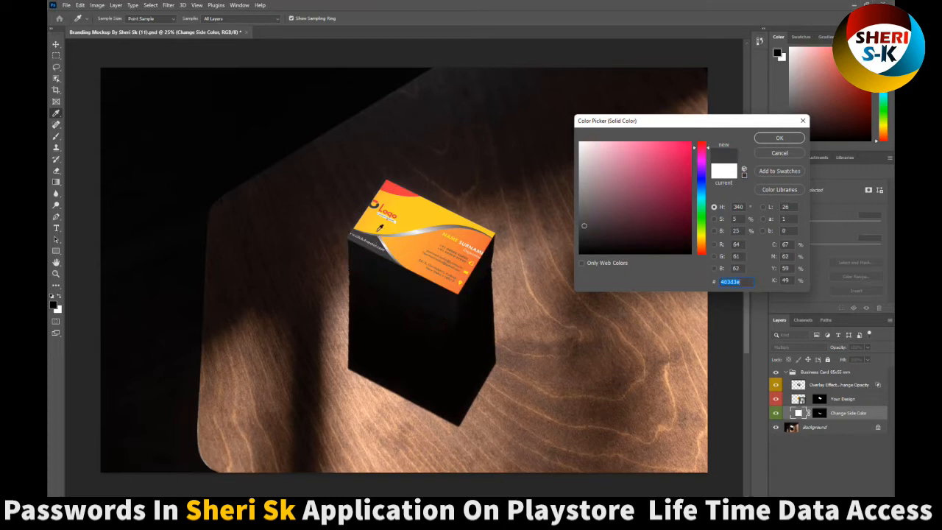
{"action": "left_click", "coordinate": [665, 147]}
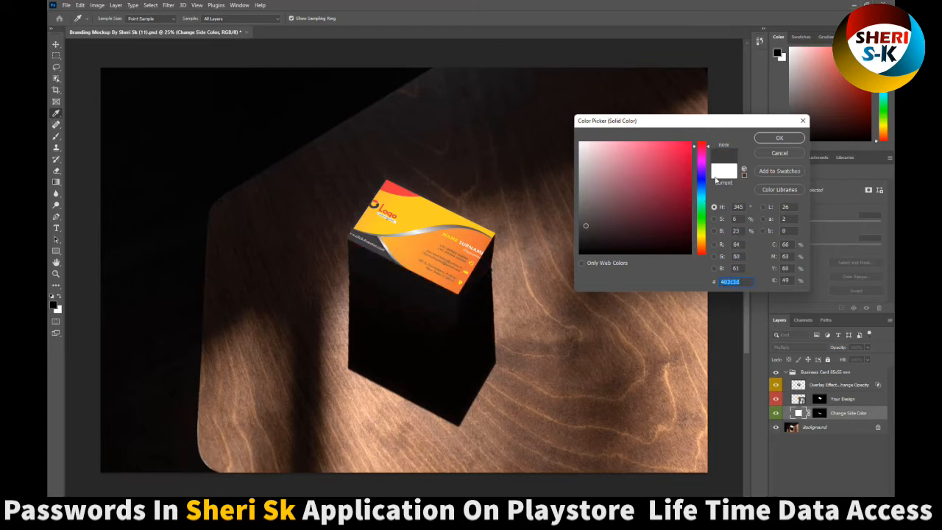
{"action": "left_click", "coordinate": [778, 138]}
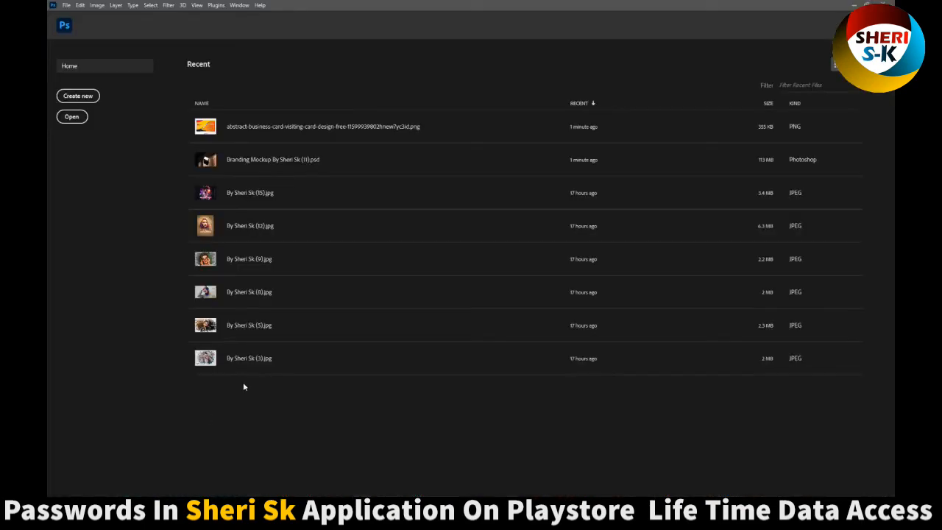
Reopen a recent mockup file from the Home screen, cancelling the place-file prompt
{"action": "double_click", "coordinate": [272, 159]}
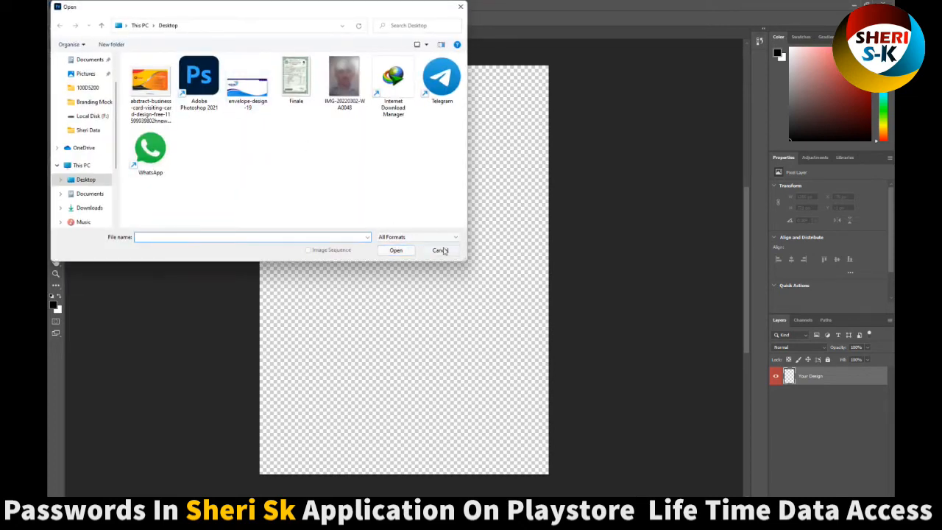
{"action": "left_click", "coordinate": [438, 250]}
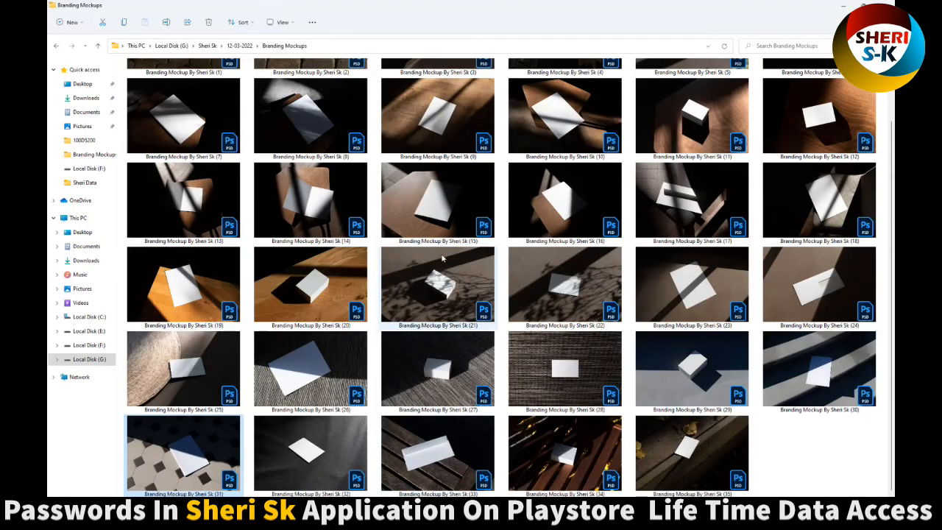
{"action": "mouse_move", "coordinate": [680, 283]}
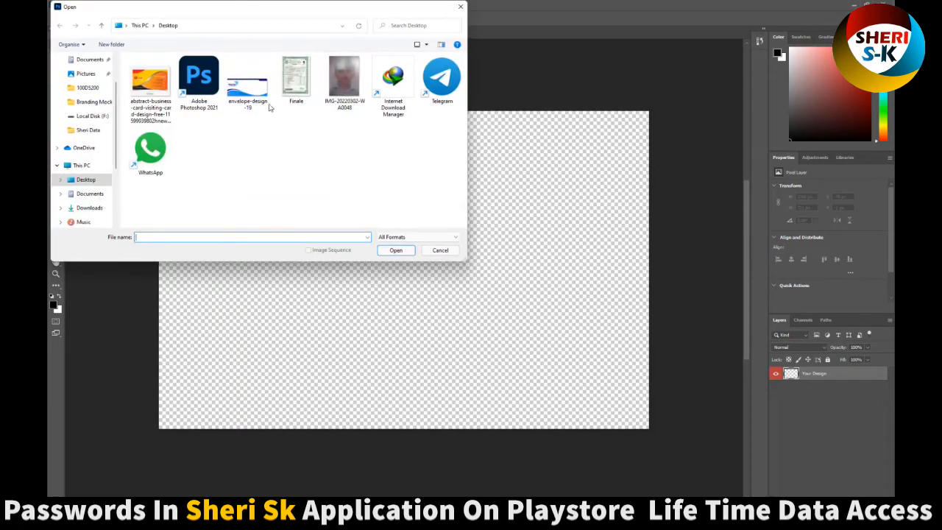
{"action": "left_click", "coordinate": [394, 250]}
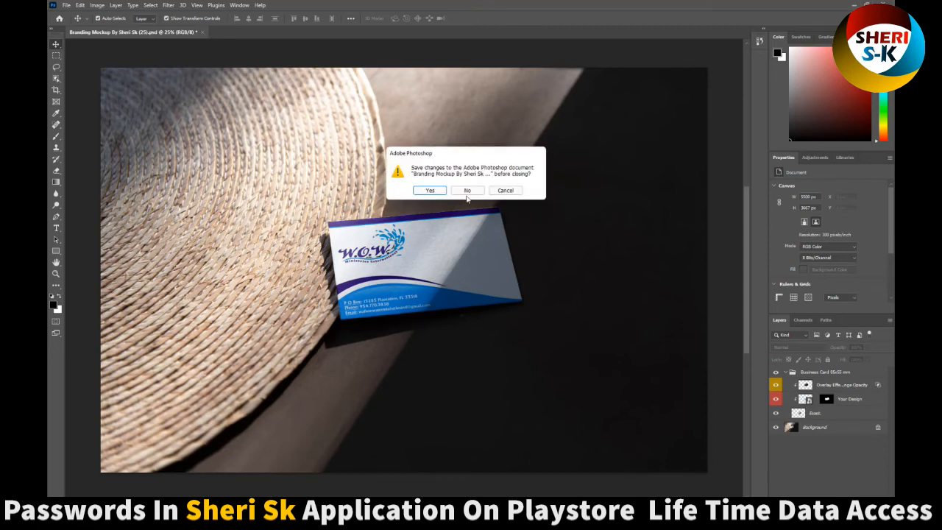
Close the hat mockup without saving and open the wooden-steps Branding Mockup PSD
{"action": "left_click", "coordinate": [466, 189]}
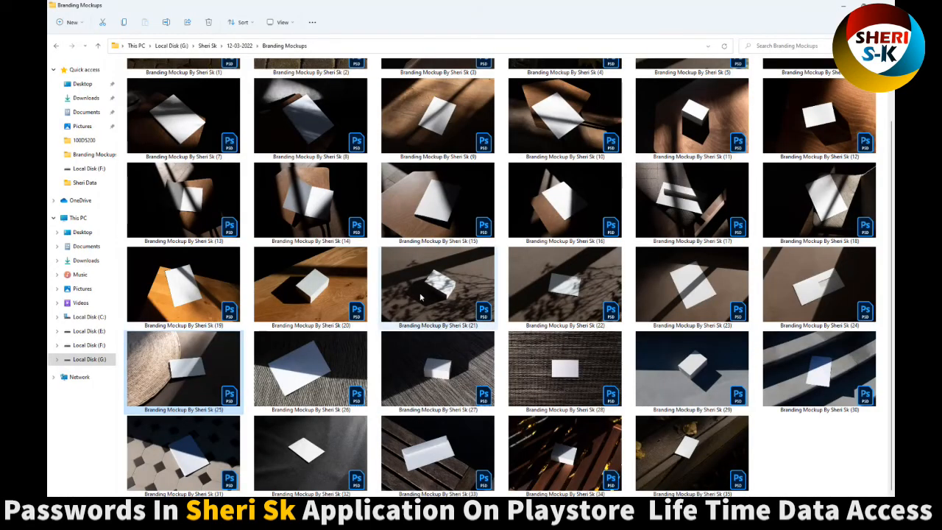
{"action": "left_click", "coordinate": [691, 453]}
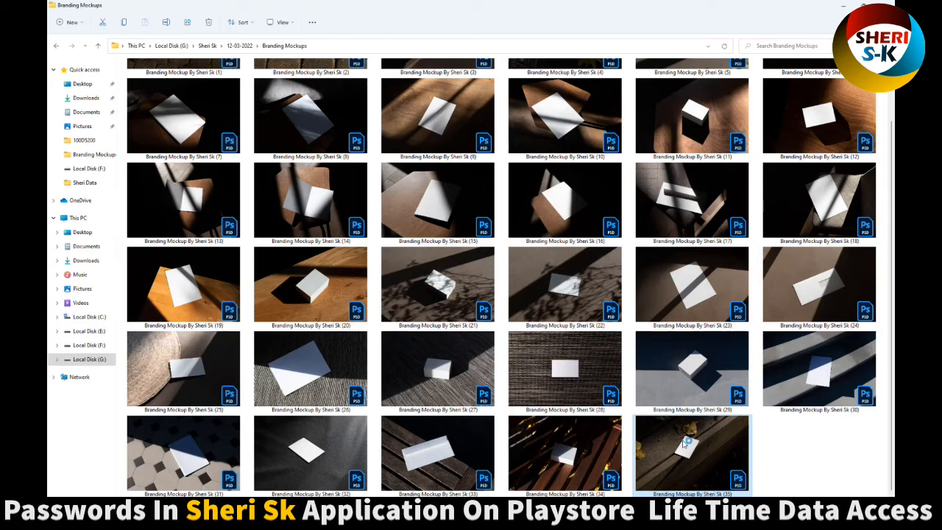
{"action": "double_click", "coordinate": [691, 453]}
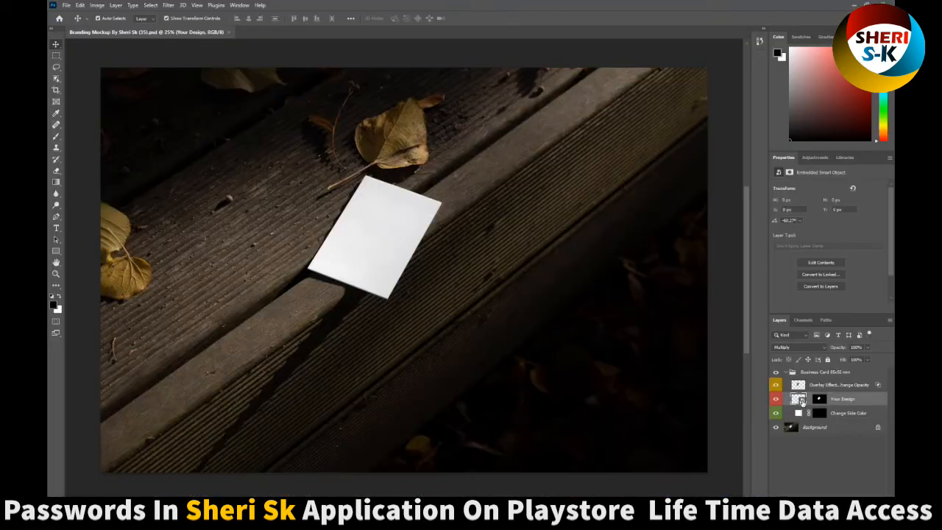
Edit the card smart object and browse to Local Disk F > Girls for an image to place
{"action": "double_click", "coordinate": [797, 397]}
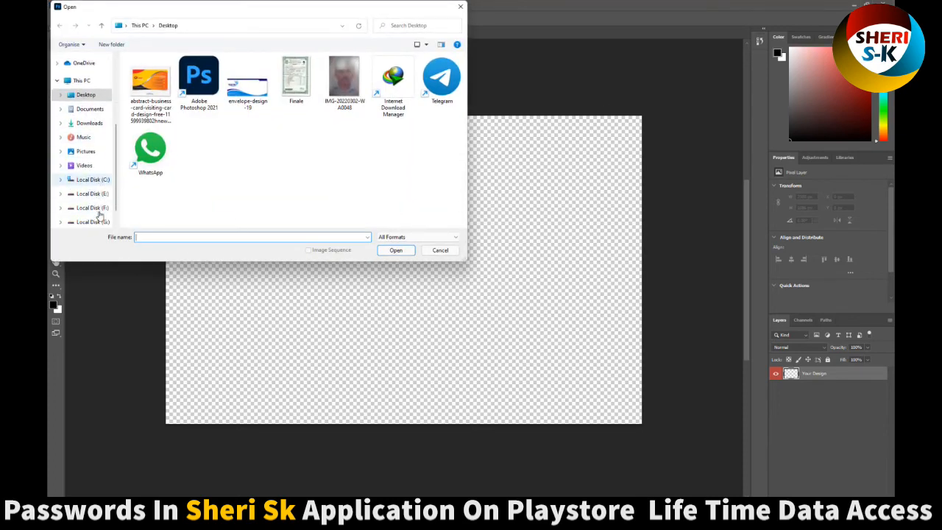
{"action": "left_click", "coordinate": [91, 207]}
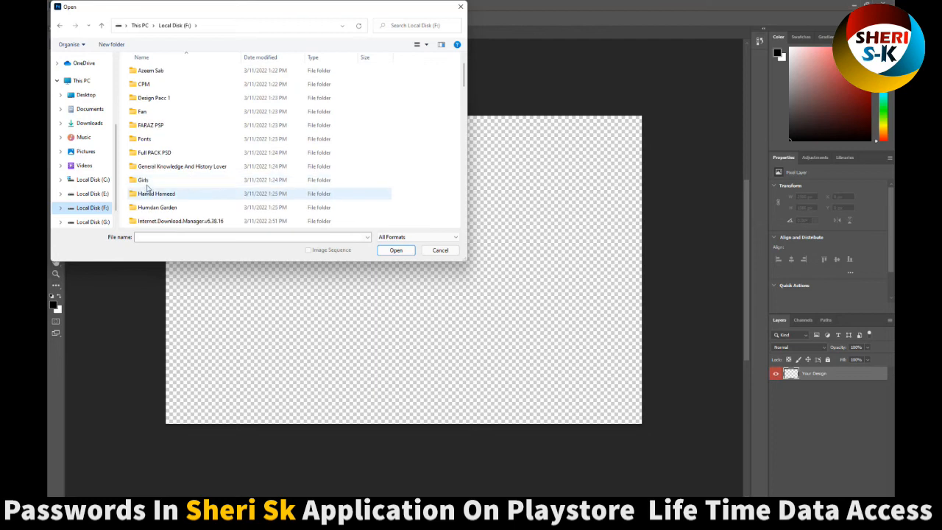
{"action": "double_click", "coordinate": [143, 180]}
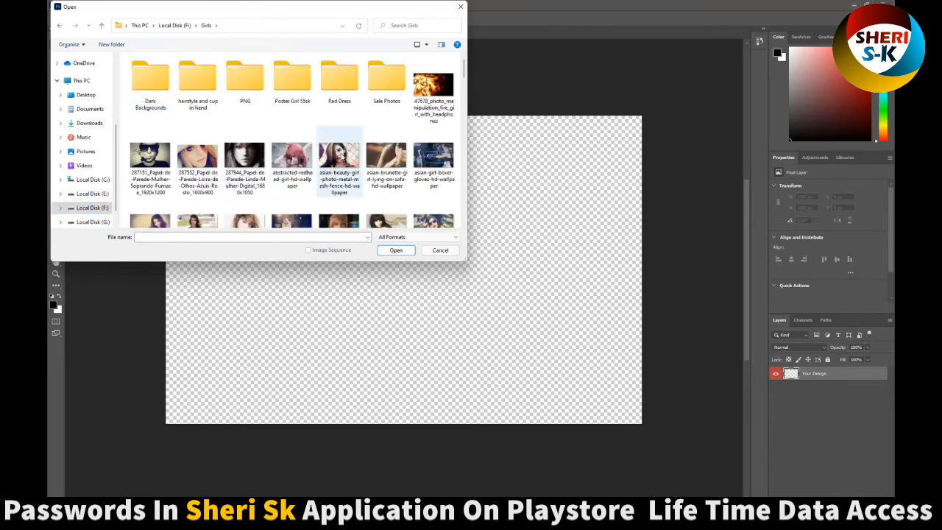
{"action": "scroll", "scroll_direction": "down", "scroll_amount": 3}
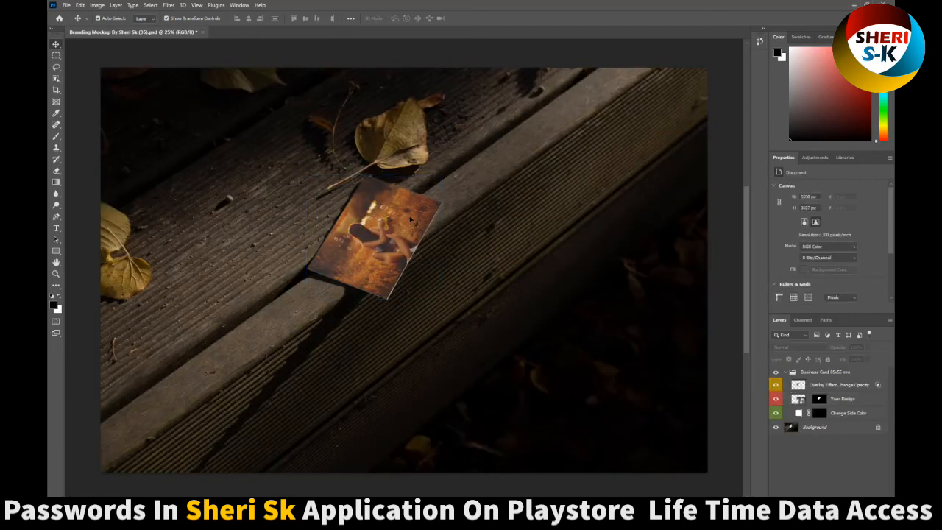
{"action": "mouse_move", "coordinate": [375, 292]}
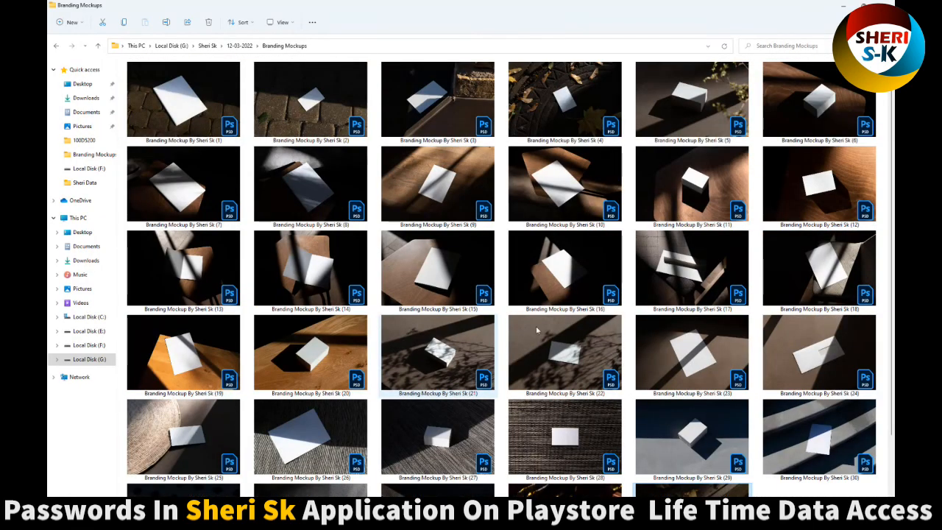
{"action": "mouse_move", "coordinate": [543, 420]}
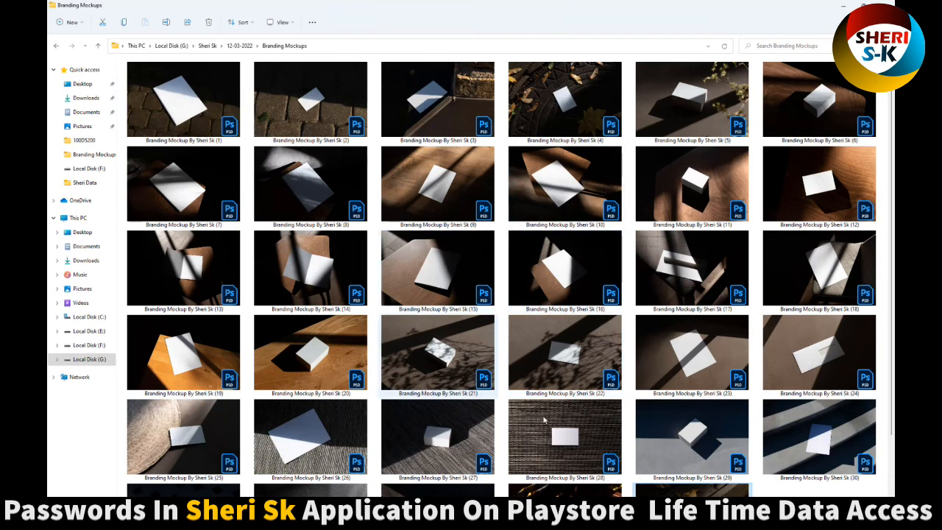